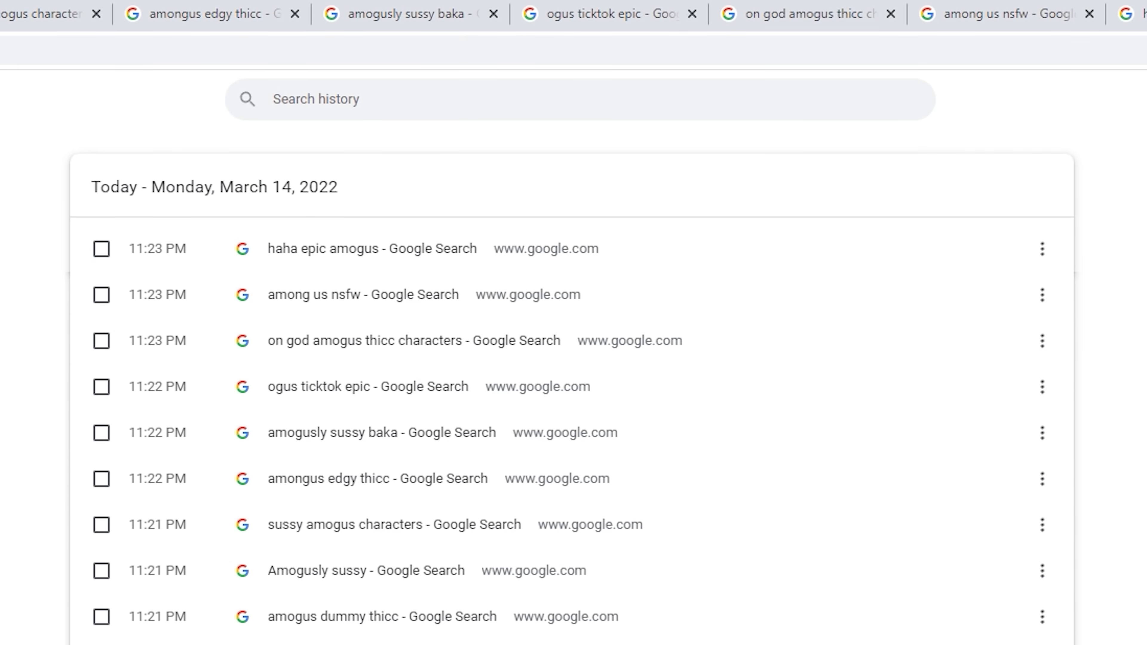
- Scroll through the NordVPN site and reach the Download NordVPN app for Windows page
{"action": "scroll", "scroll_direction": "down", "scroll_amount": 3}
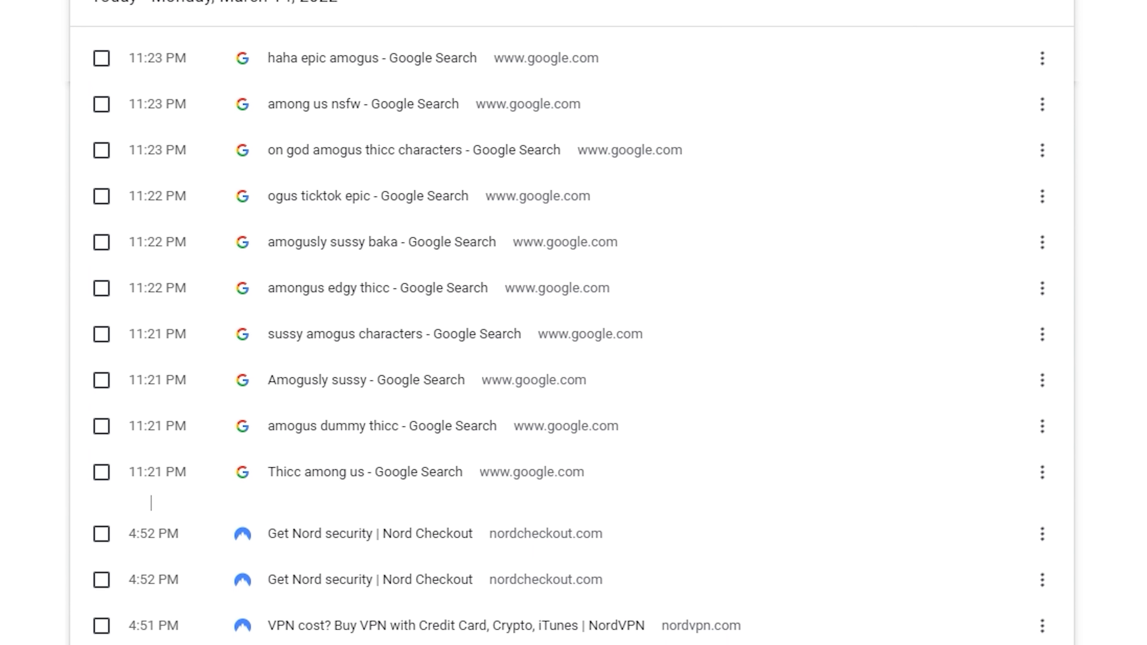
{"action": "scroll", "scroll_direction": "down", "scroll_amount": 3}
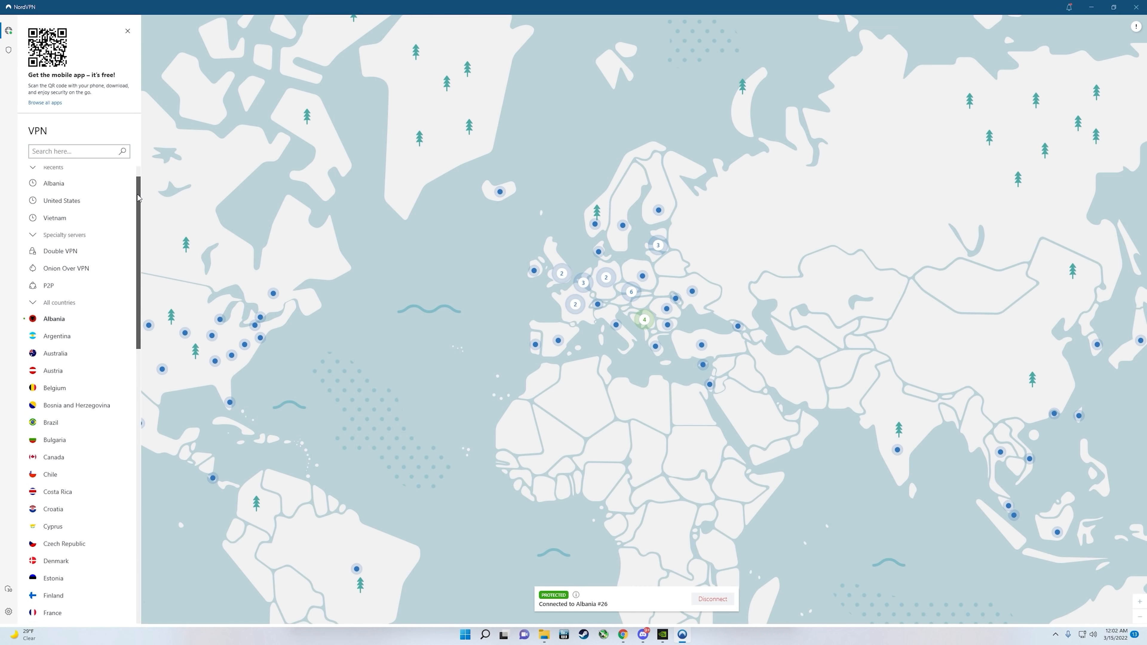
{"action": "scroll", "scroll_direction": "down", "scroll_amount": 3}
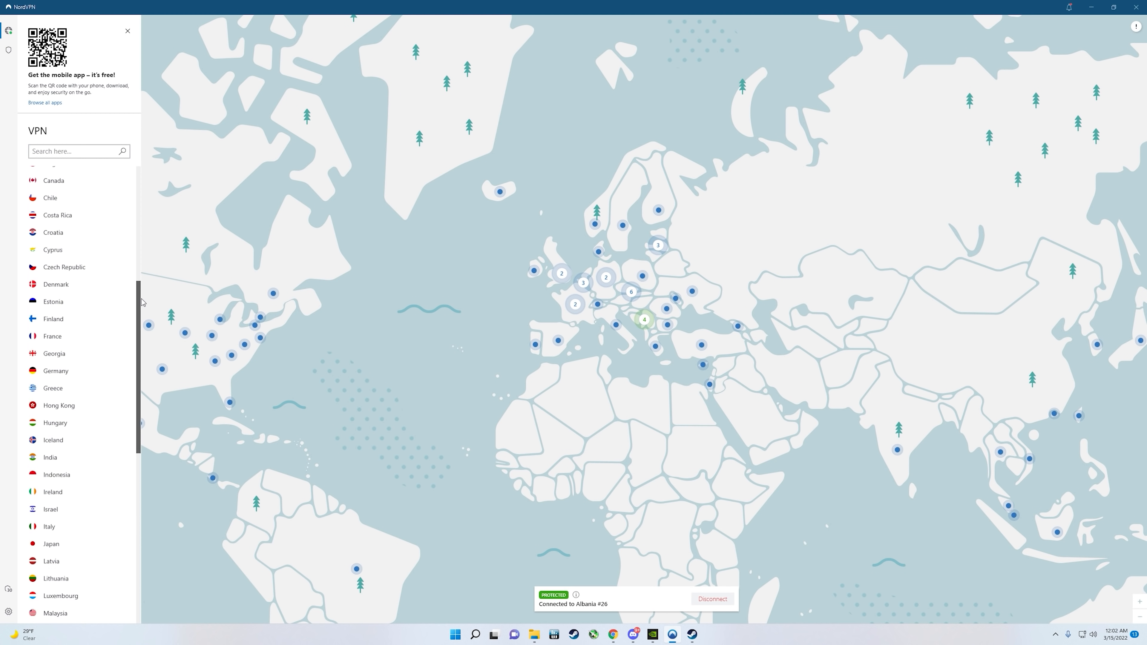
{"action": "scroll", "scroll_direction": "down", "scroll_amount": 3}
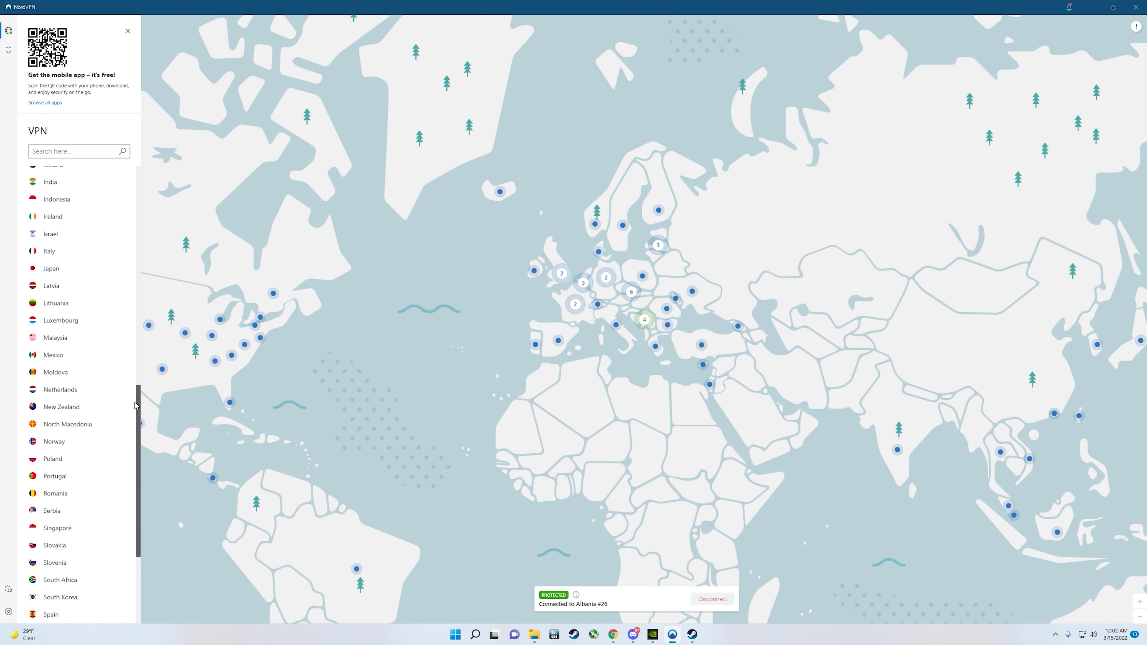
{"action": "scroll", "scroll_direction": "down", "scroll_amount": 3}
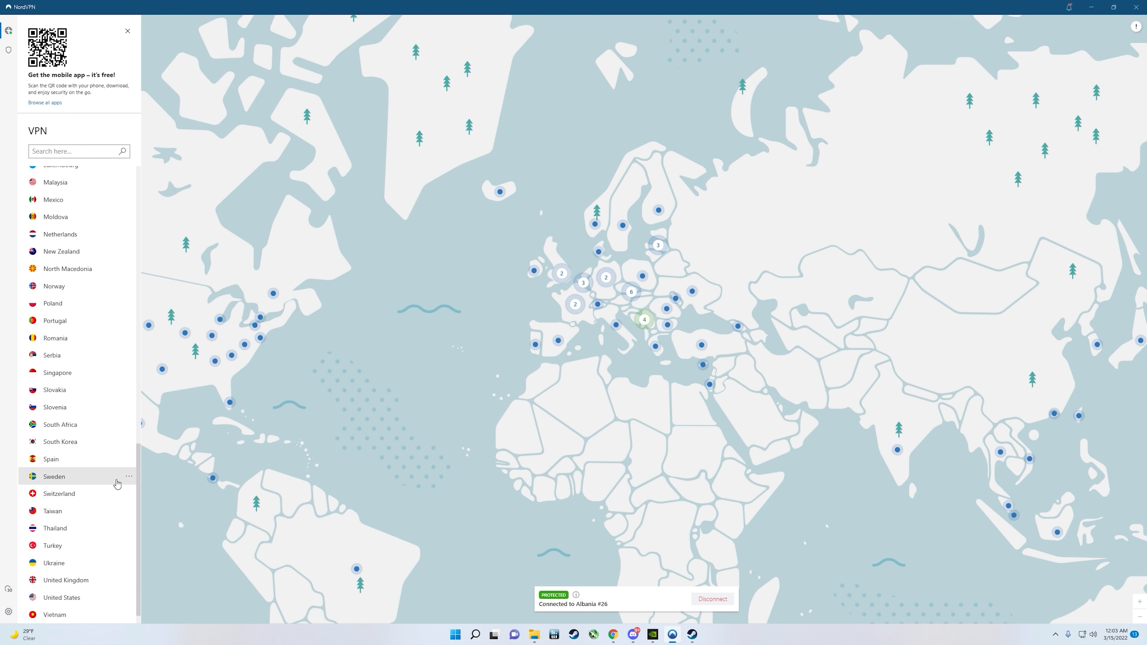
{"action": "mouse_move", "coordinate": [68, 618]}
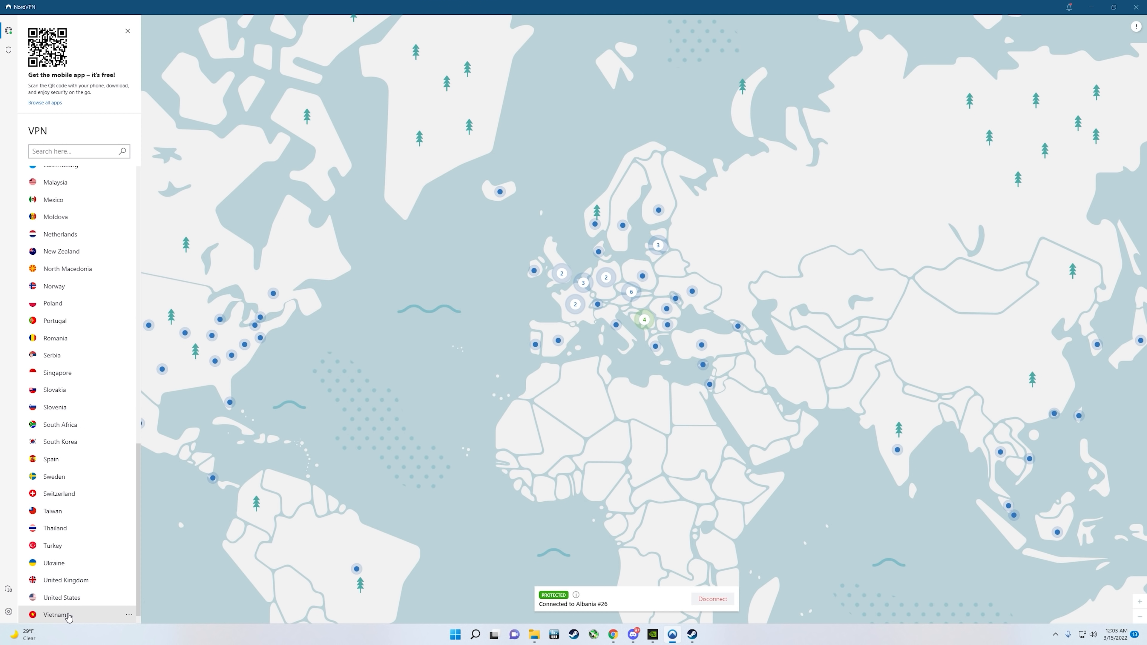
{"action": "left_click", "coordinate": [55, 615]}
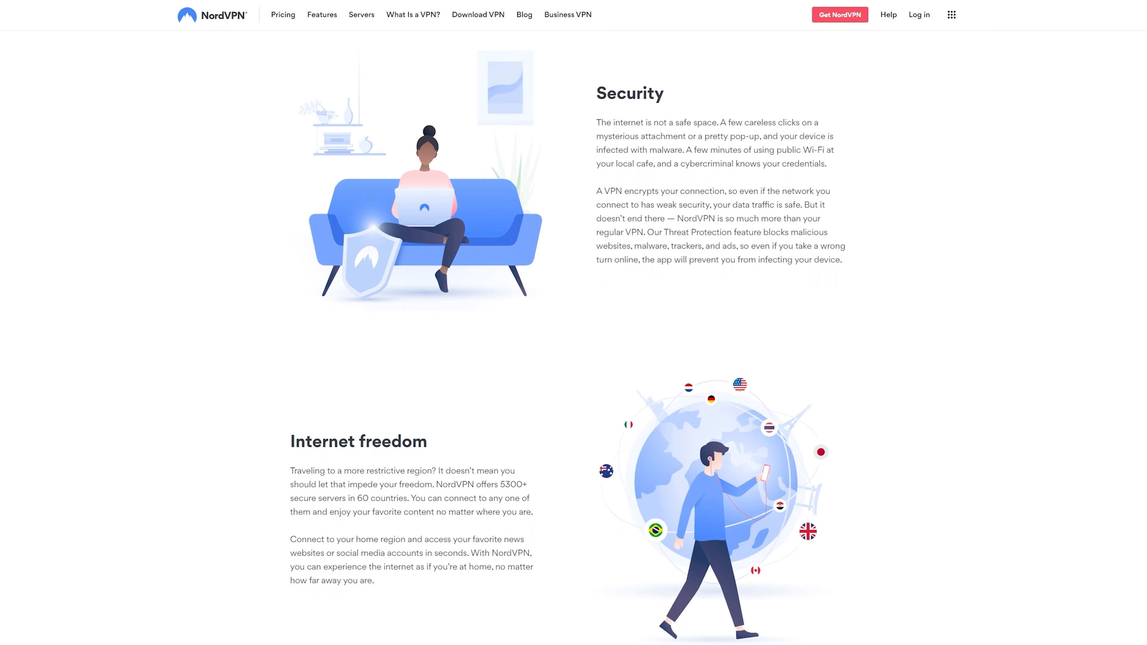
- Start downloading the NordVPN Windows installer via Download App
{"action": "scroll", "scroll_direction": "down", "scroll_amount": 3}
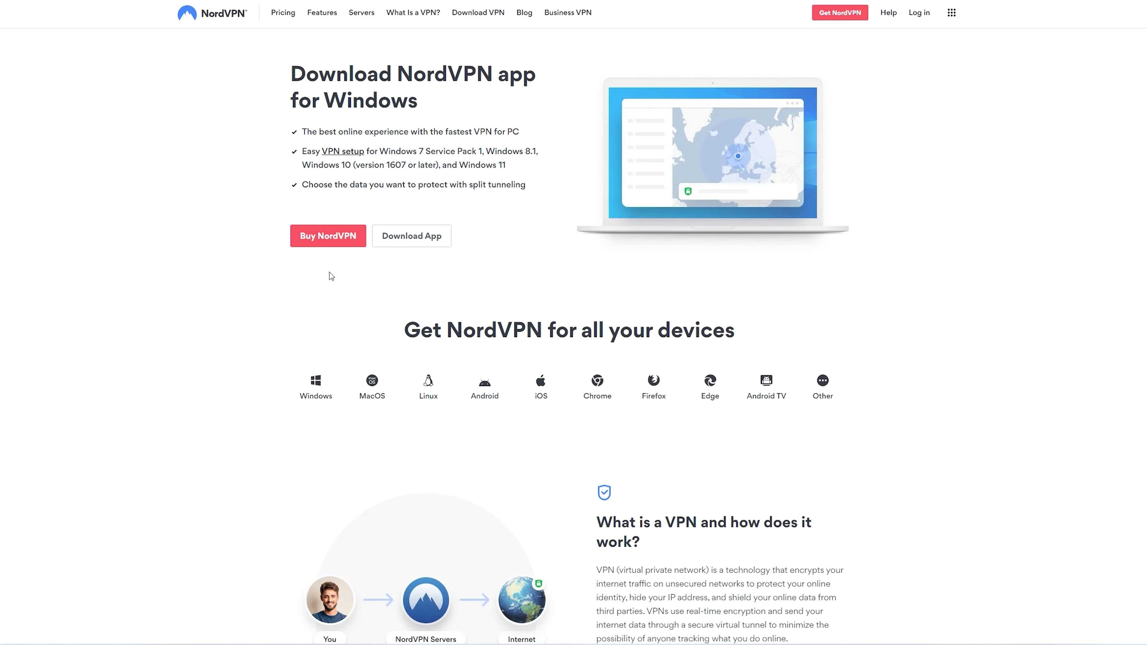
{"action": "left_click", "coordinate": [411, 236]}
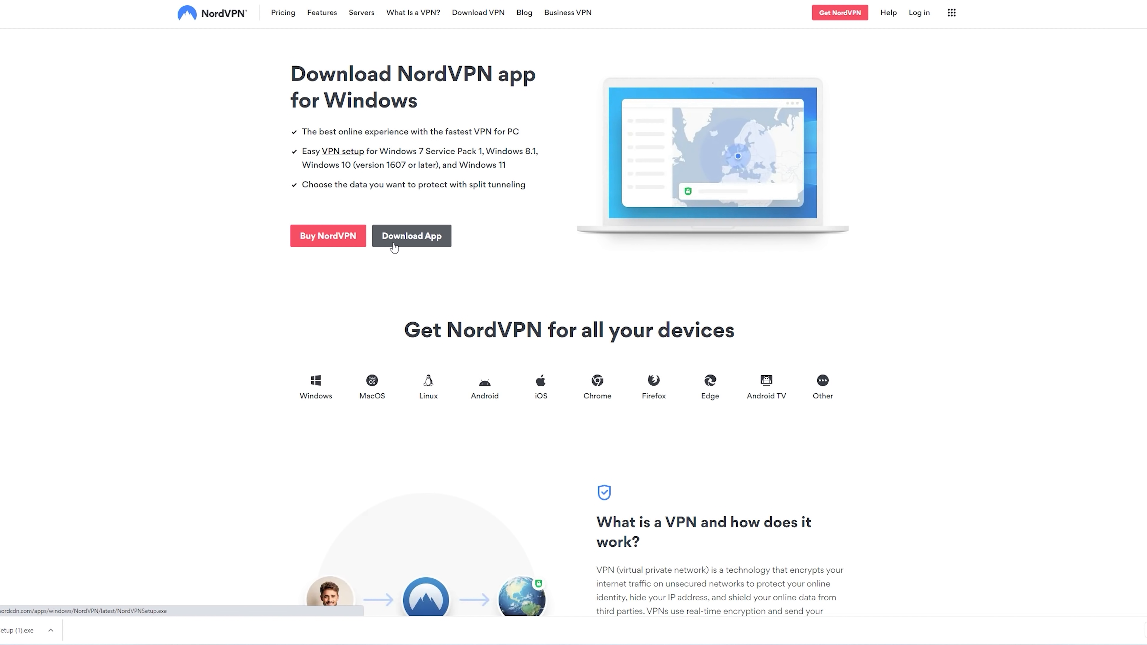